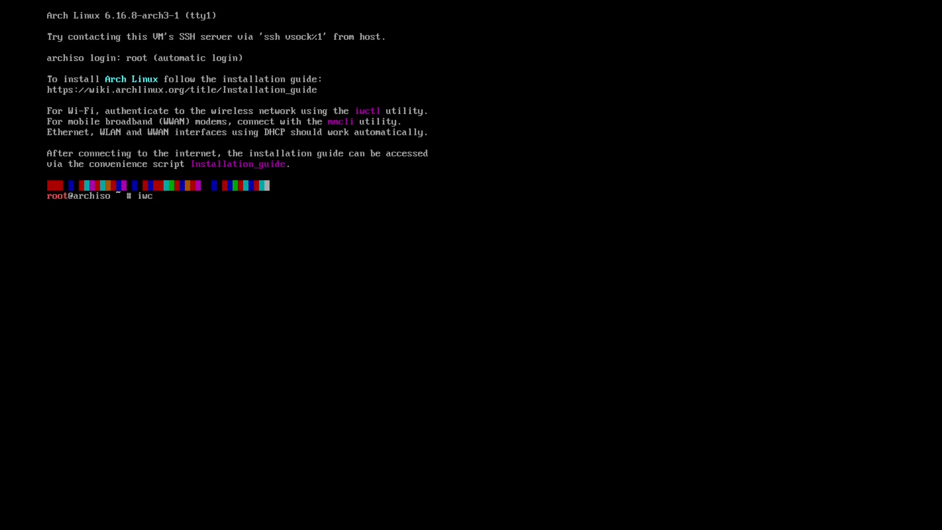
- In iwctl, connect station wlan0 to the Wi-Fi SSID and quit back to the shell
type("tl")
type("sta")
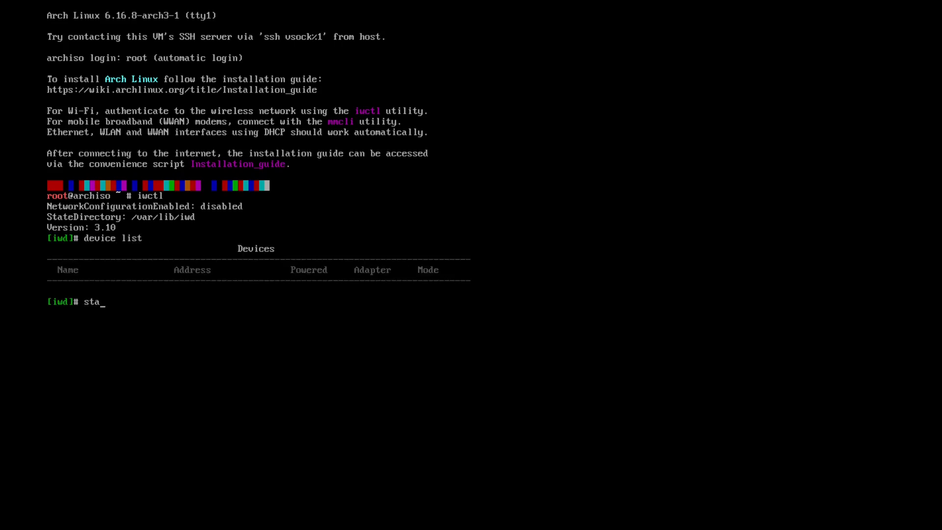
type("tion")
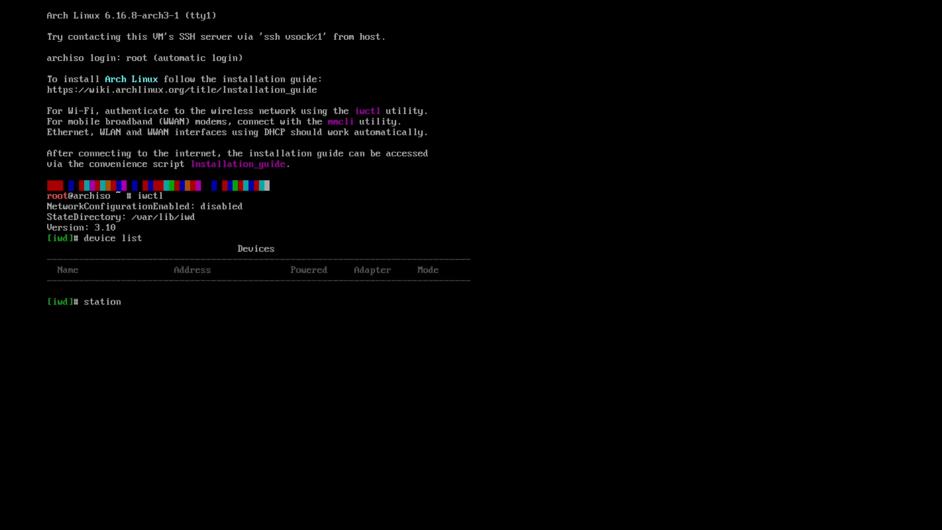
type("wl")
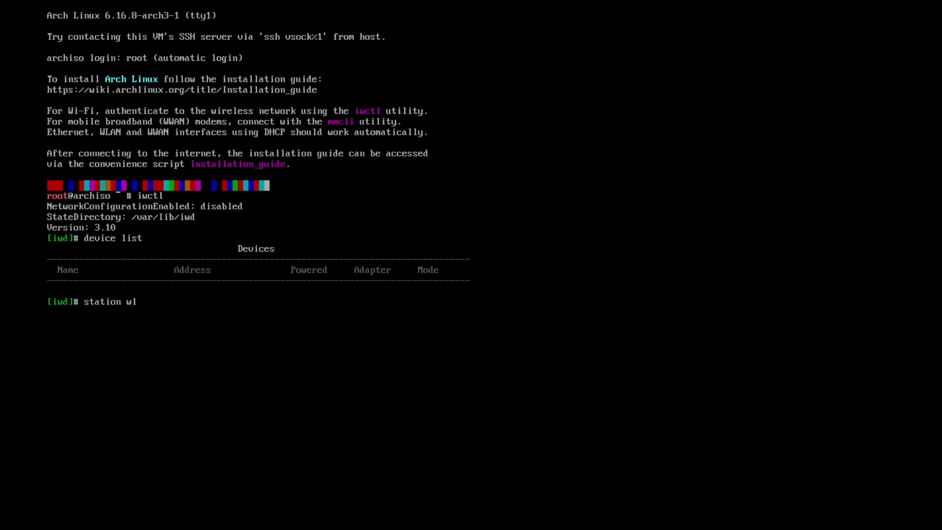
type("an0")
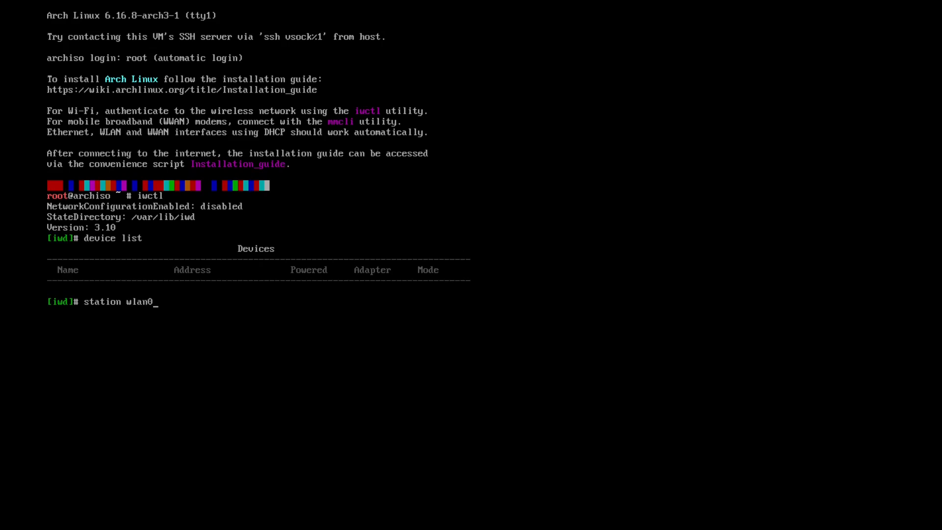
type("connect")
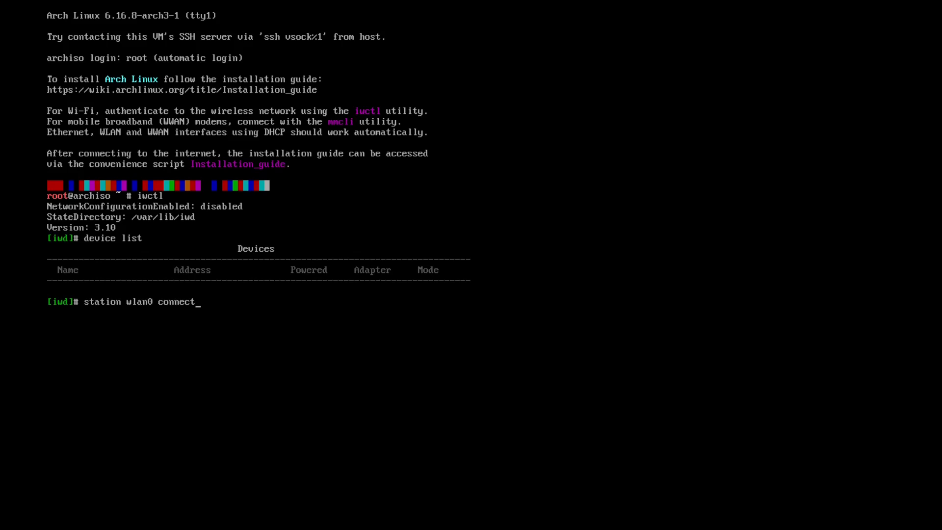
type("SS")
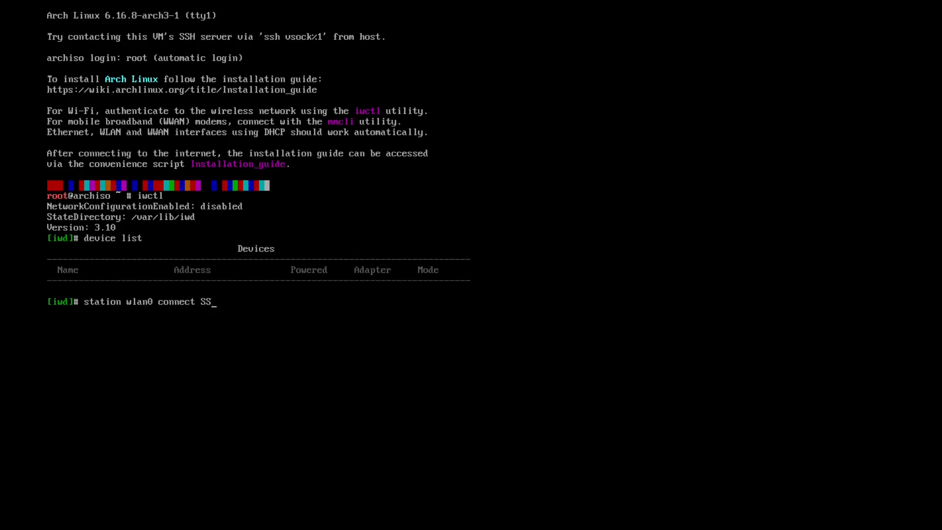
type("ID")
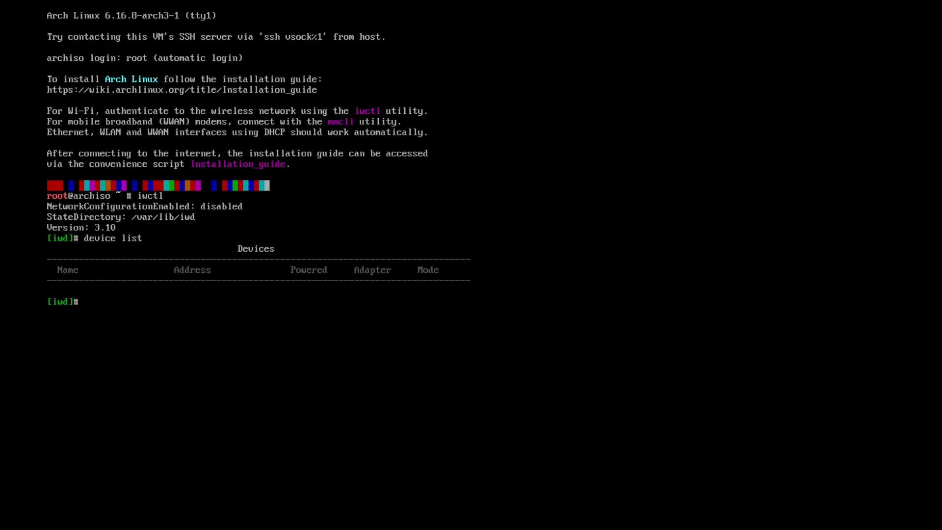
type("quit")
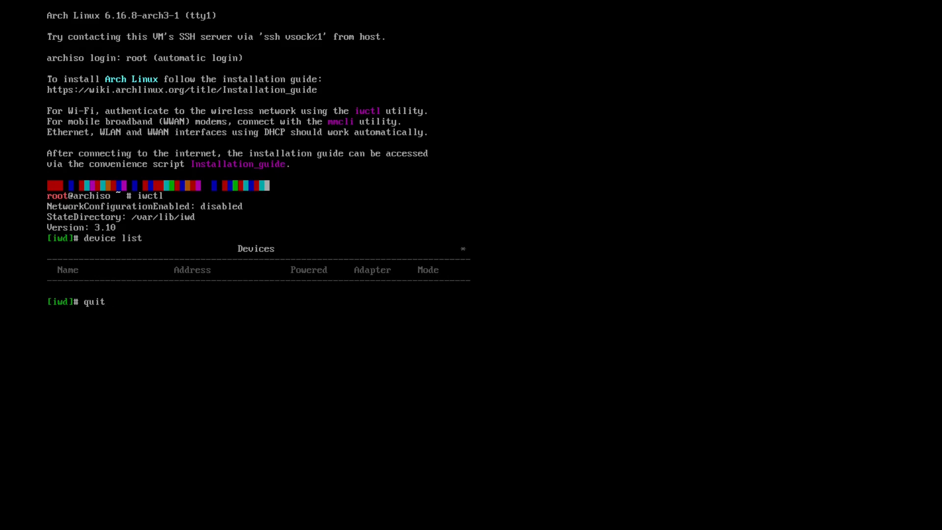
key("Return")
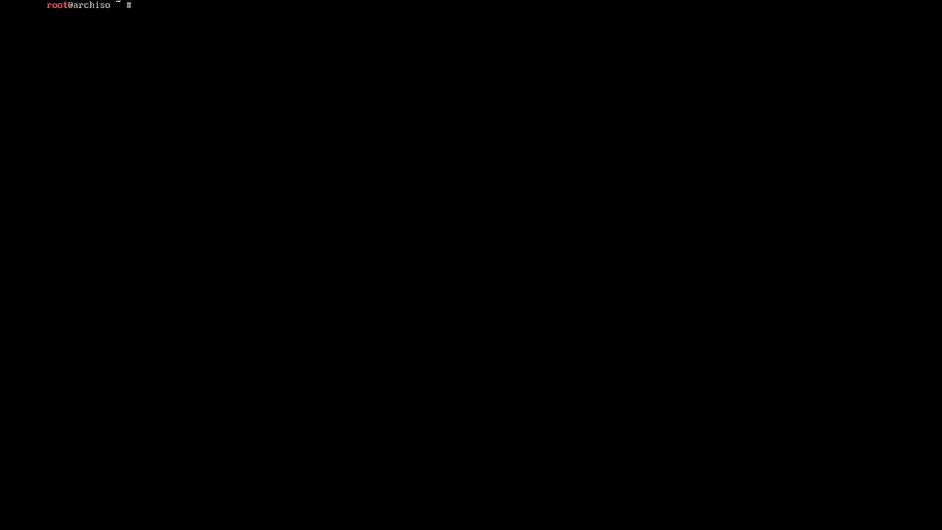
- Ping google.com to verify connectivity and begin the archinstall command
type("ping")
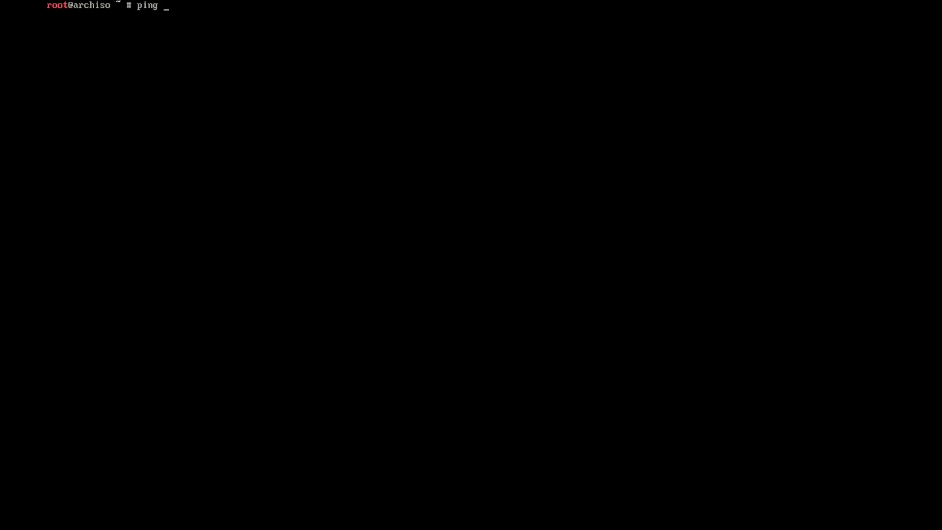
type("google.com")
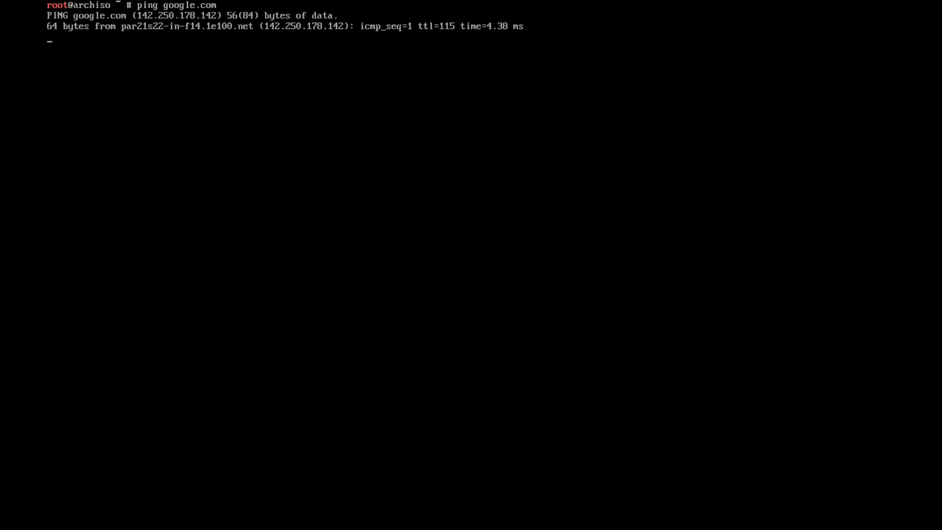
type("archin")
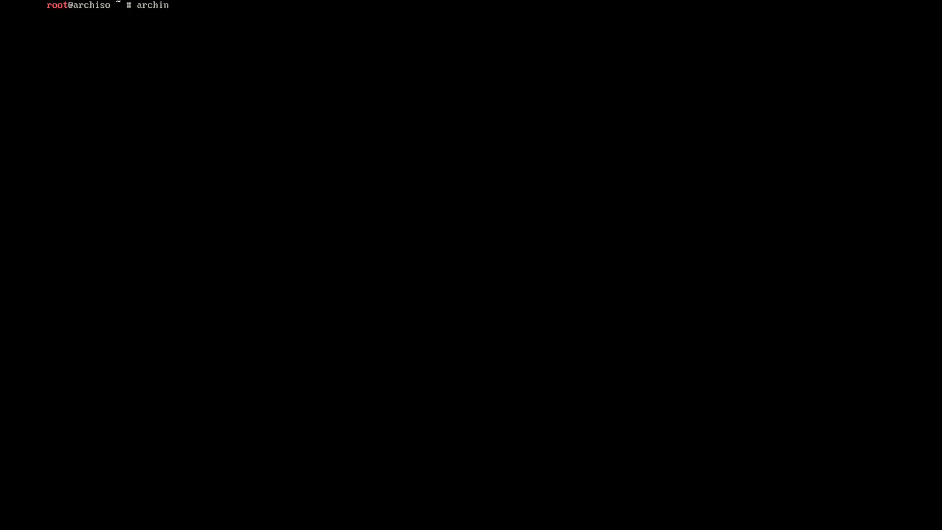
- Launch archinstall, set France as mirror region with multilib enabled, and enter Disk configuration
type("sta")
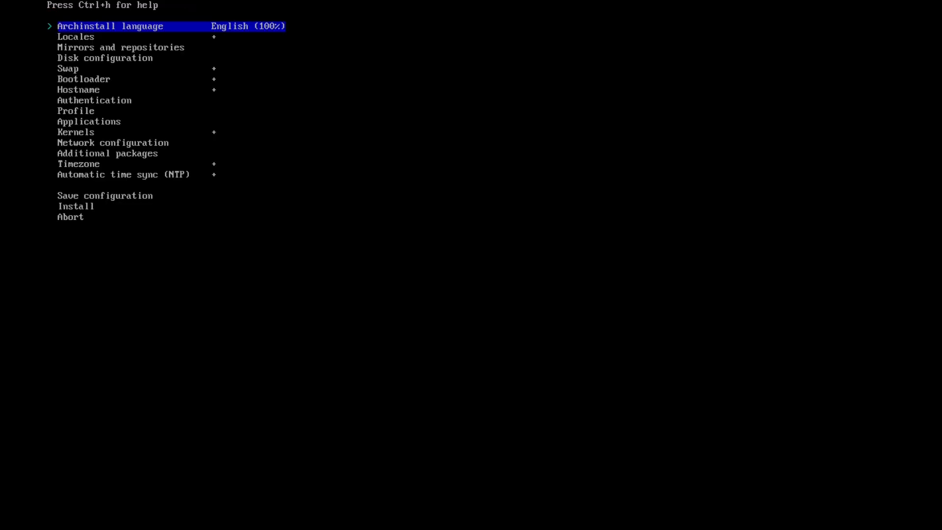
key("Down")
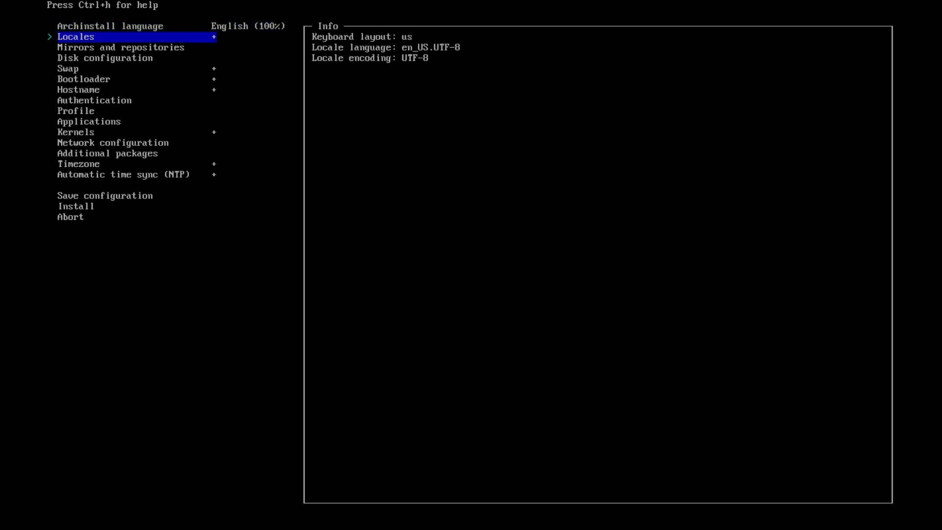
key("Down")
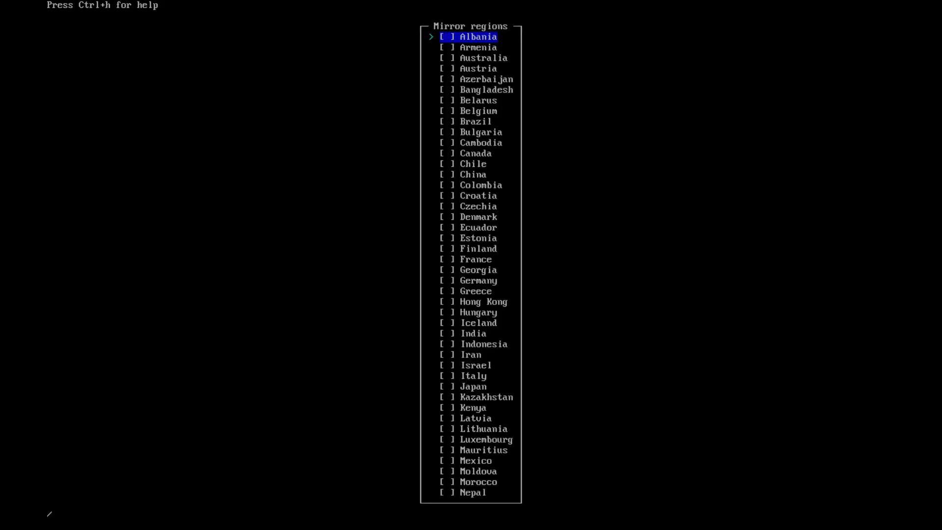
type("fr")
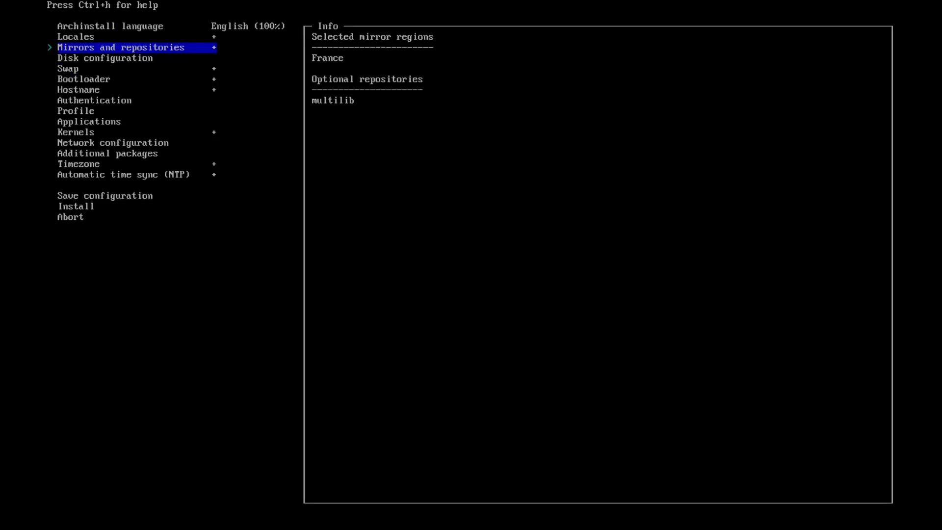
left_click(104, 58)
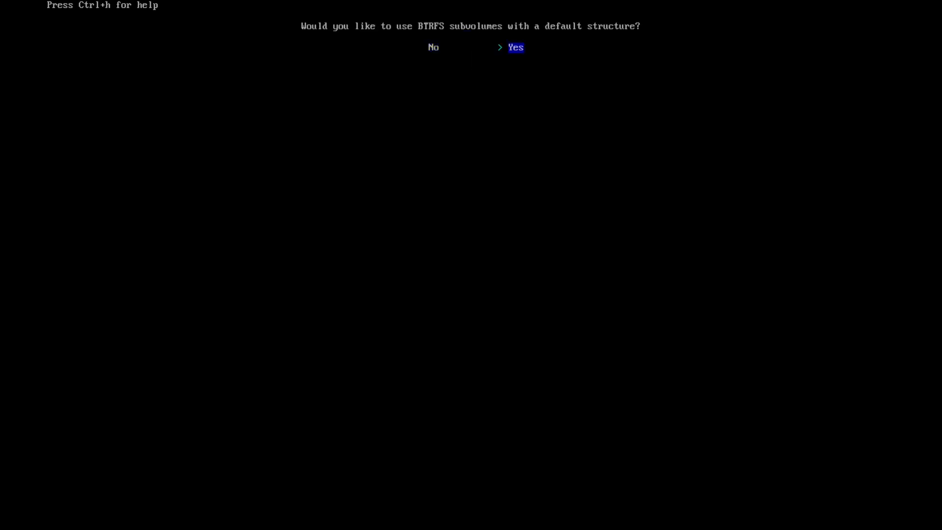
- Accept the default BTRFS subvolume layout and leave disk encryption as No Encryption
key("enter")
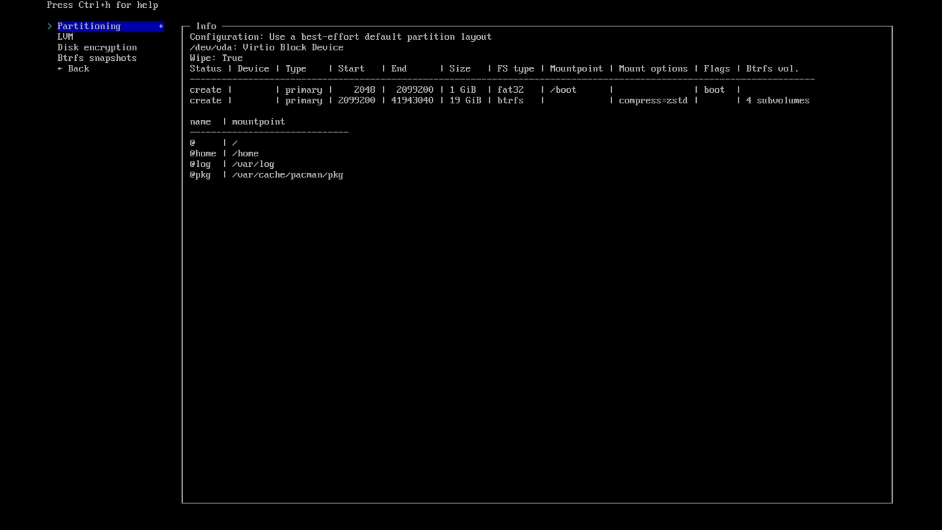
key("Down")
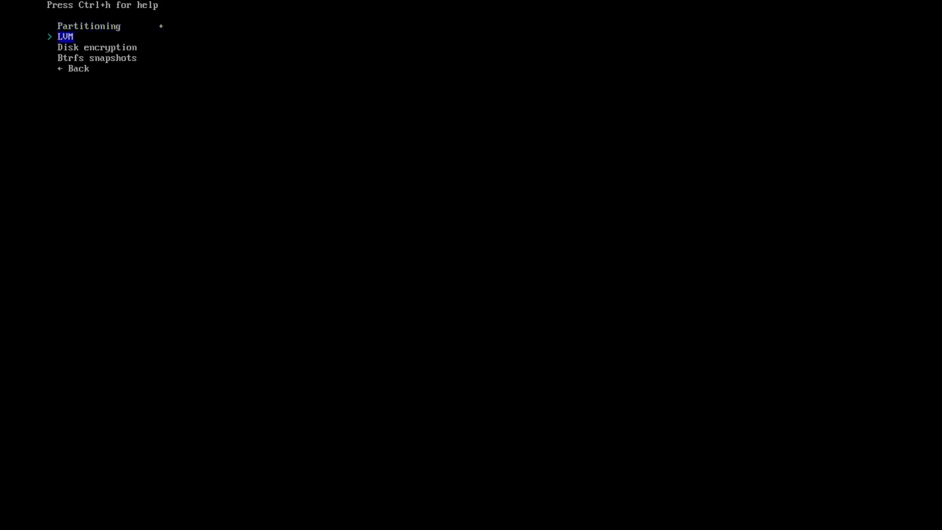
left_click(96, 58)
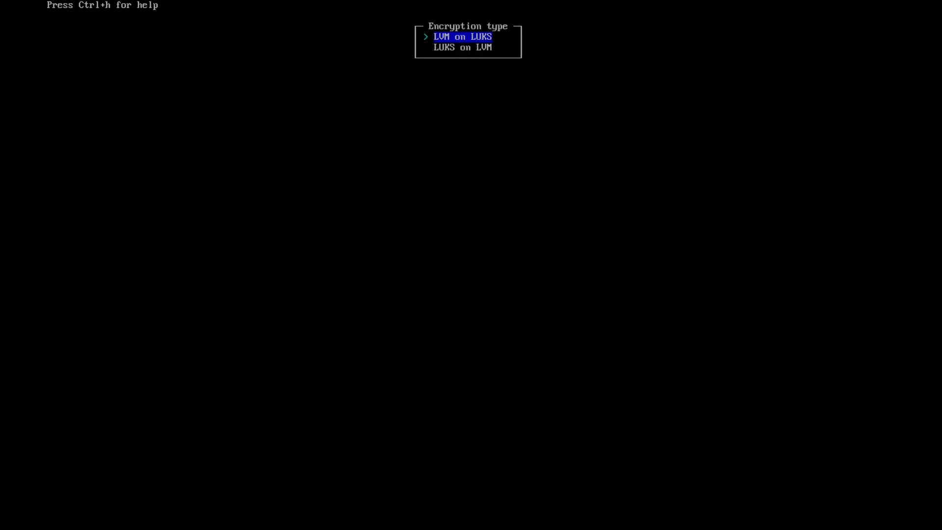
key("Escape")
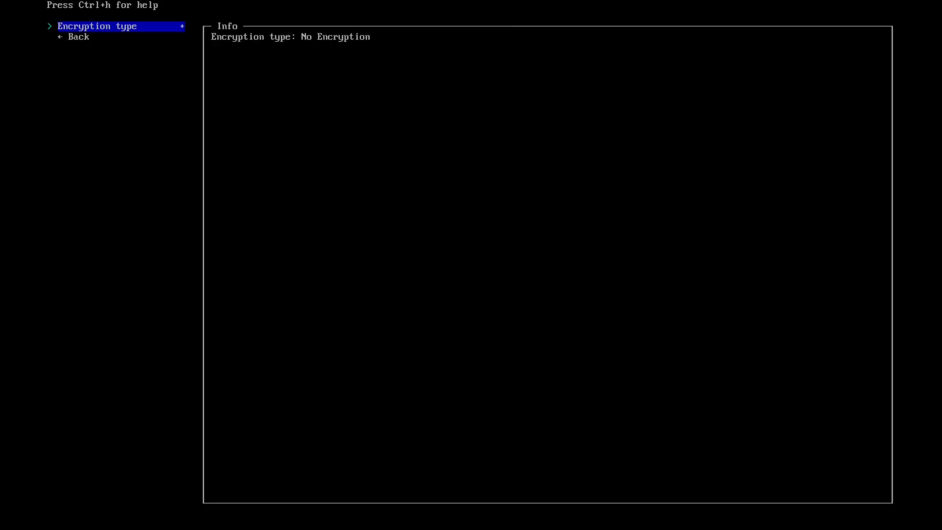
key("Down")
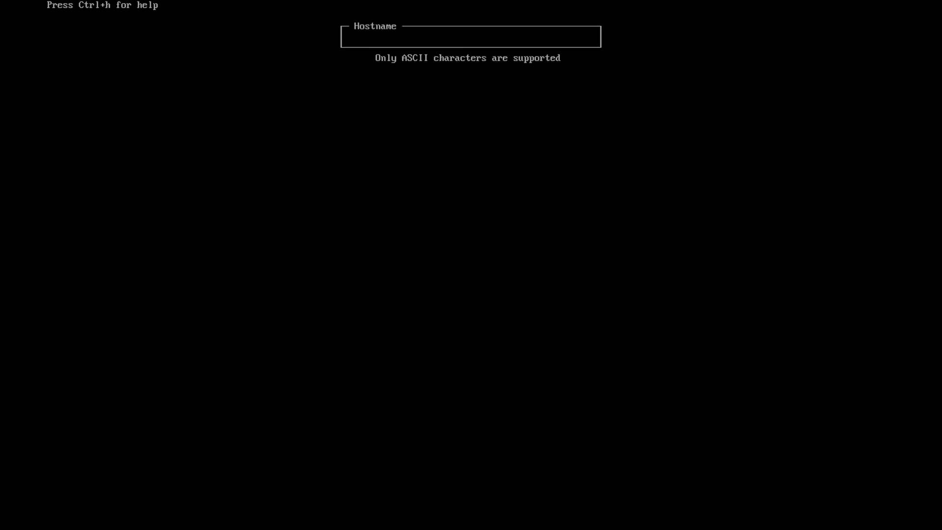
- Set hostname EDEN, add a user account, and choose NetworkManager for networking
type("EDEN")
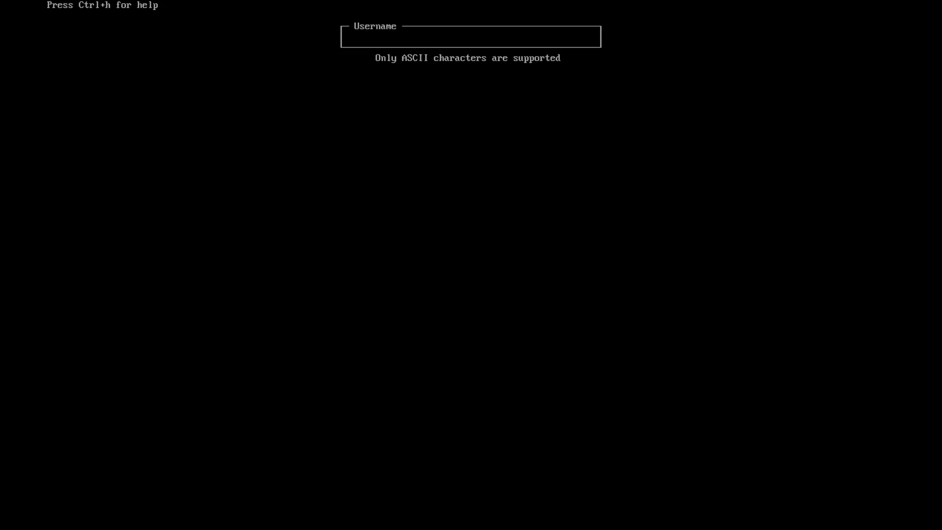
type("est")
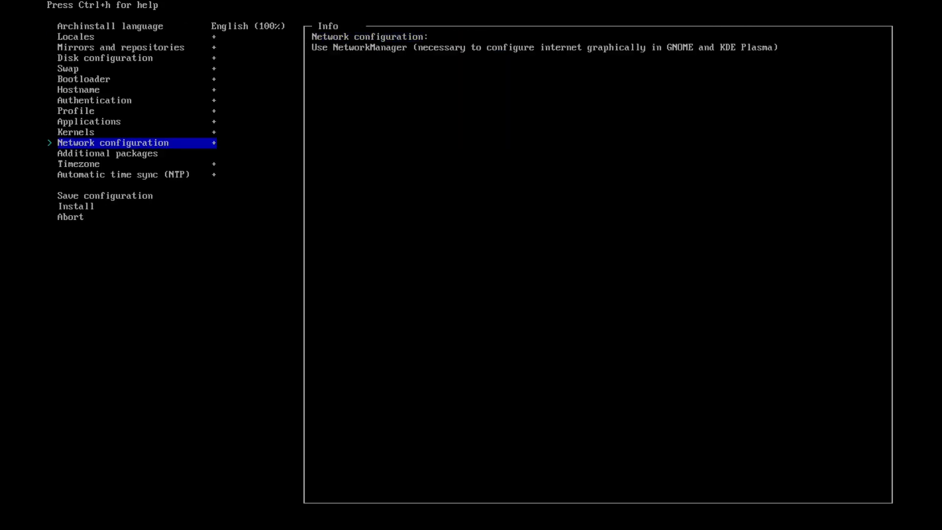
- Review git extra package, Europe/Paris timezone and NTP, then start and confirm the installation
key("Down")
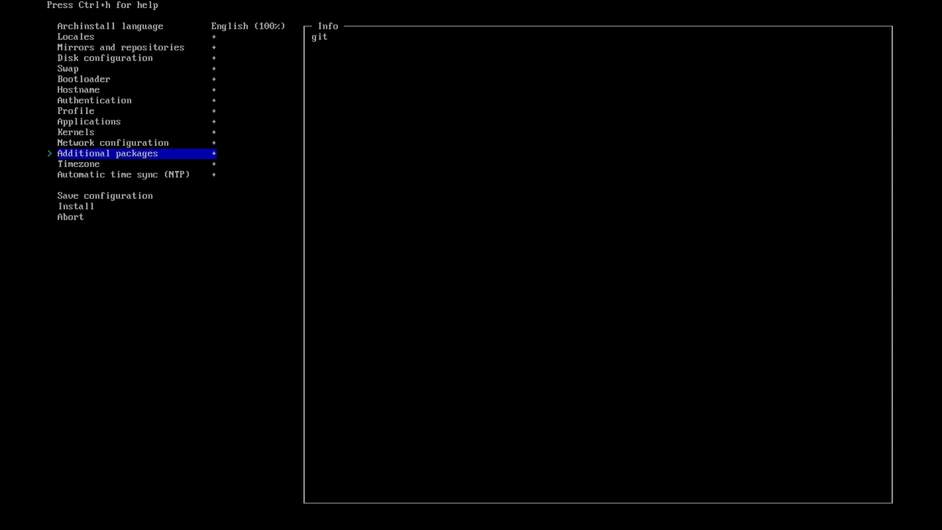
key("Down")
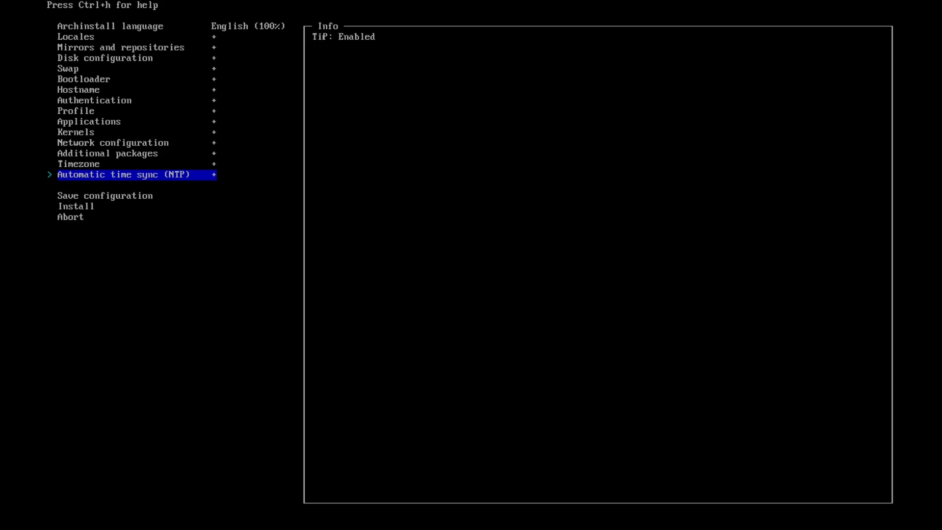
left_click(78, 164)
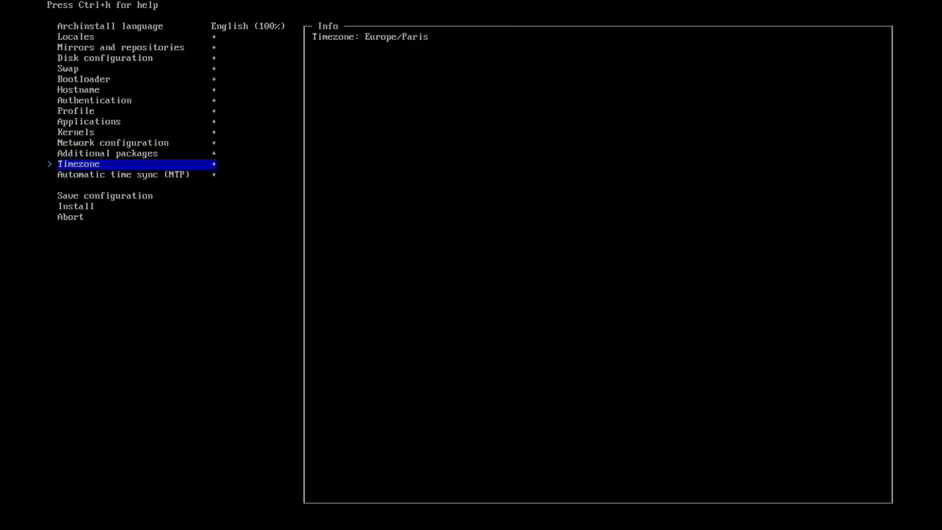
key("Down")
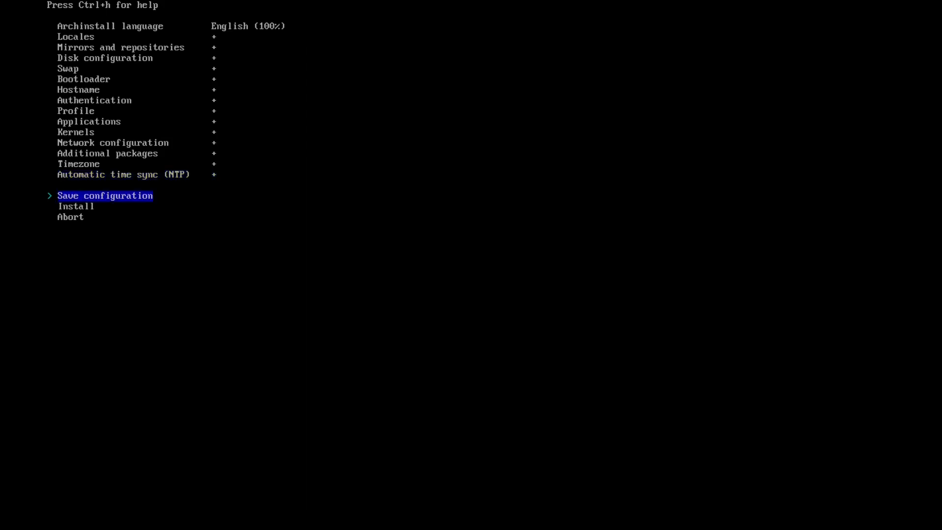
left_click(104, 196)
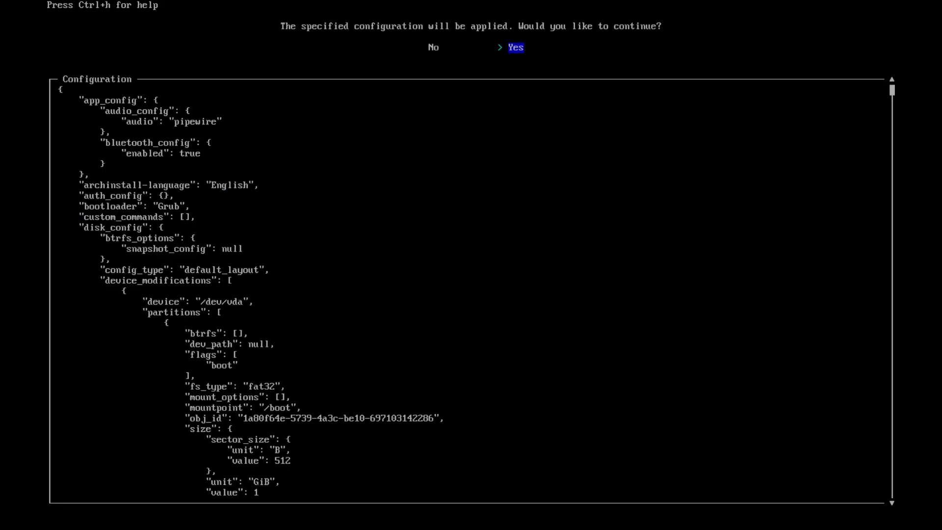
left_click(513, 47)
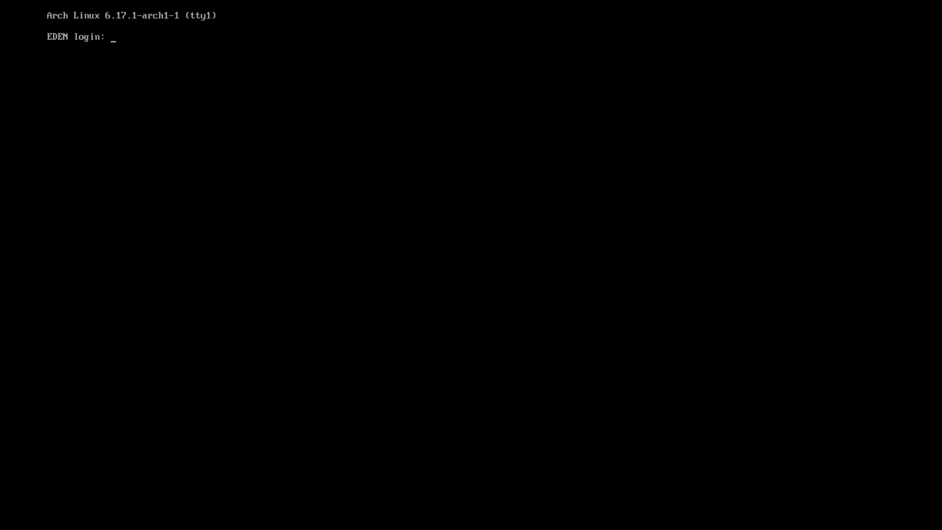
- Log in at the EDEN prompt as the new user and begin an nmcli command
type("leg")
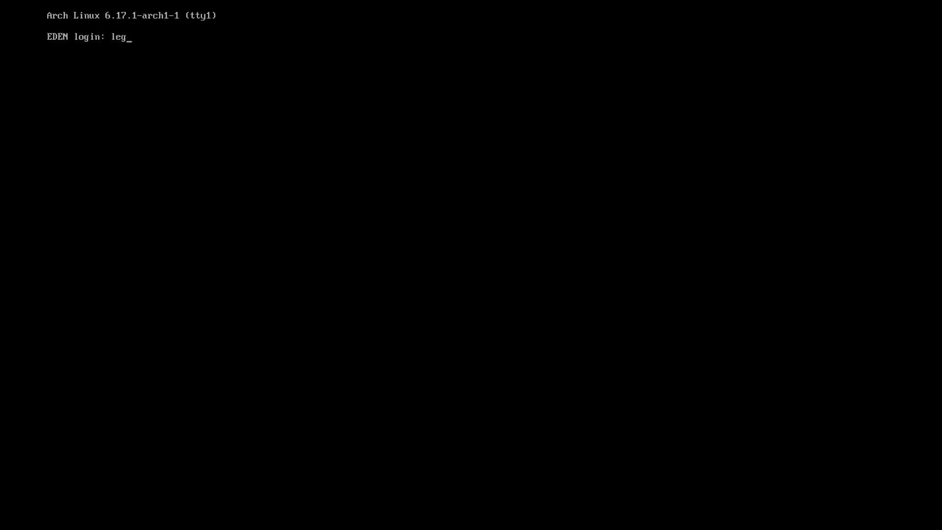
key("Return")
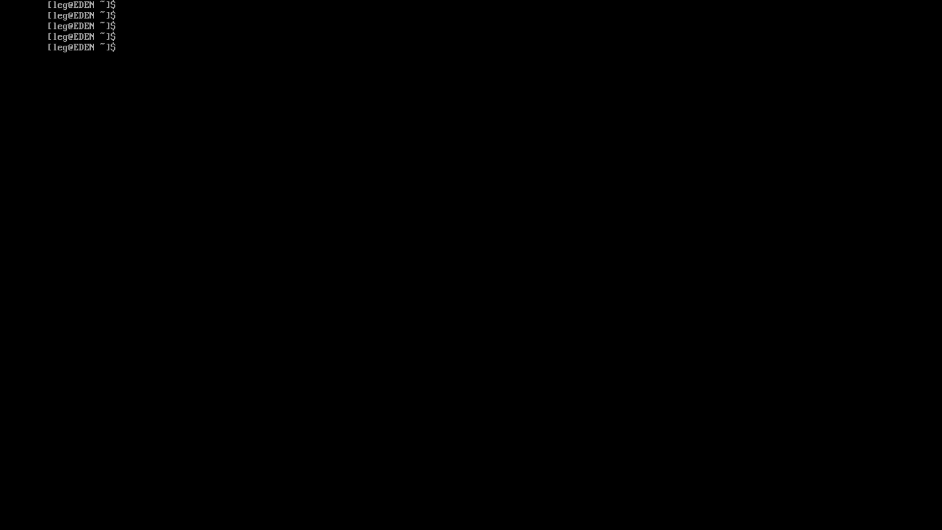
type("nmcli")
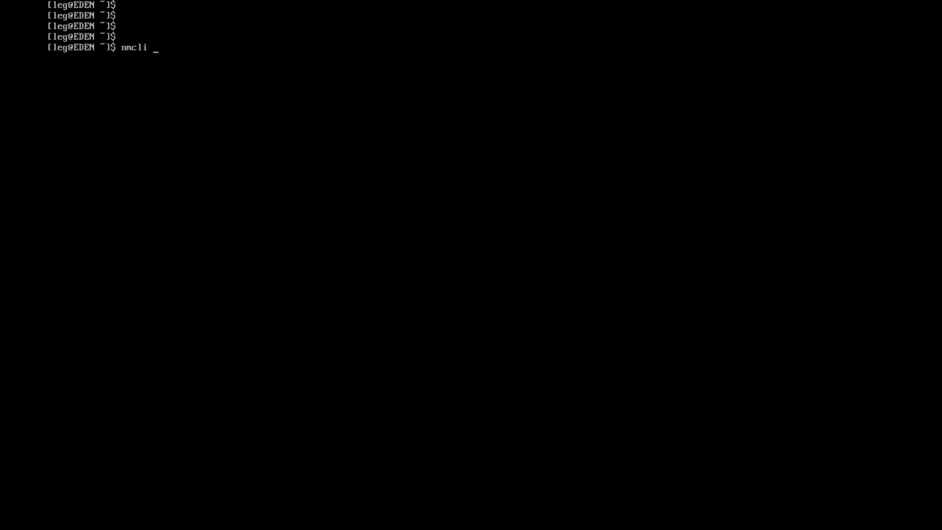
- Connect to Wi-Fi with nmcli device wifi connect SSID --ask, then ping google
type("device")
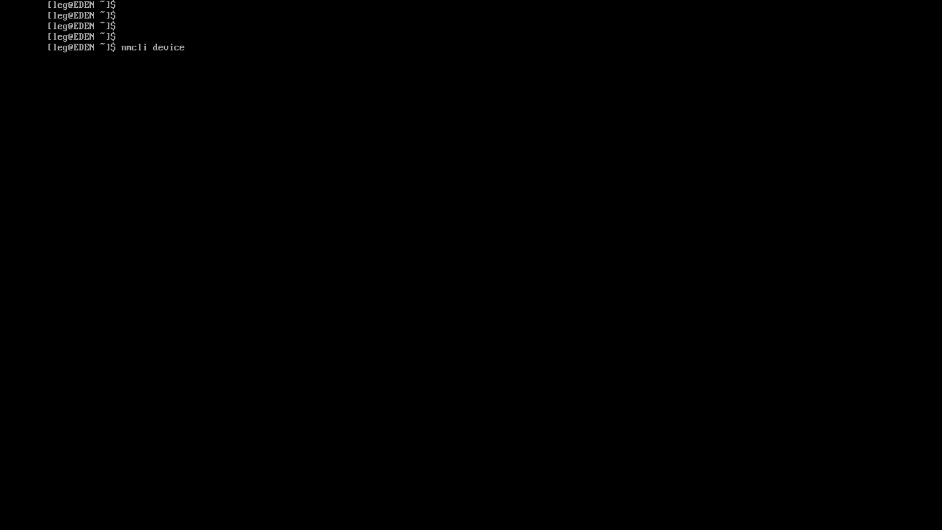
type("wifi connect SSID")
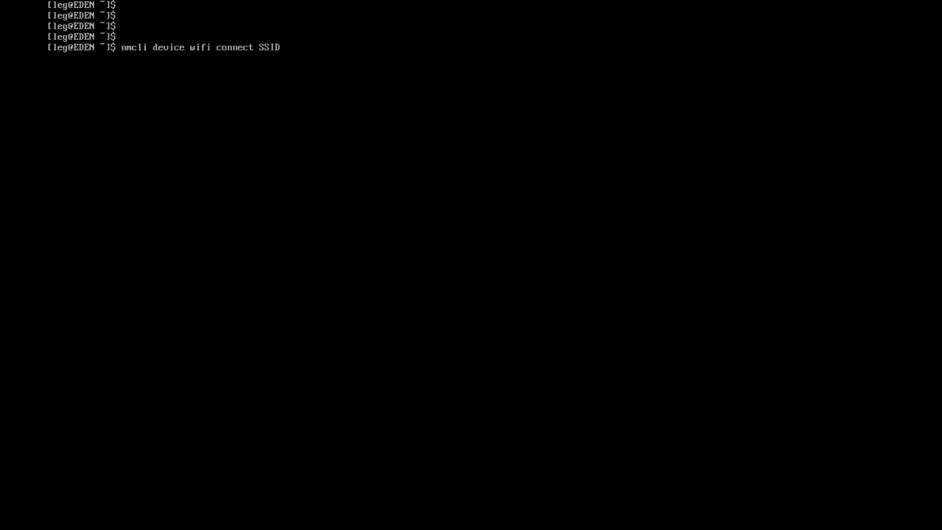
type("-")
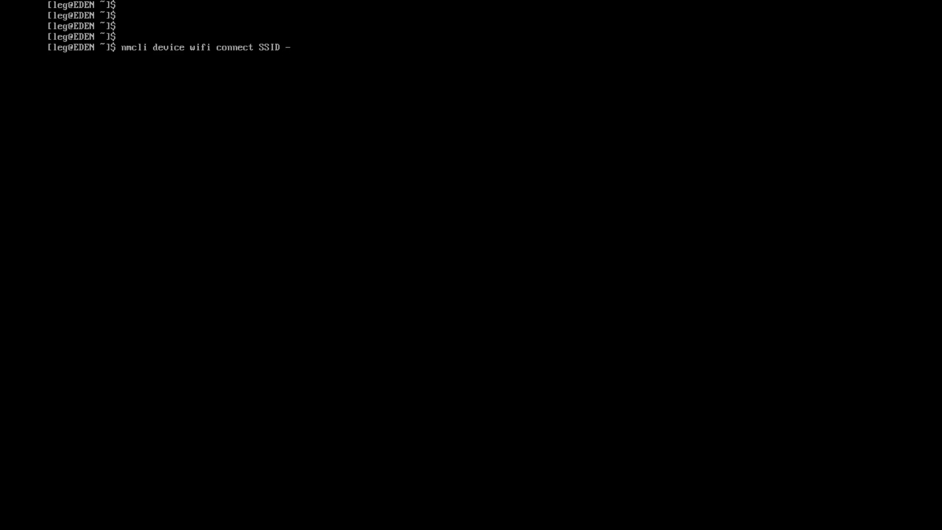
type("-ask")
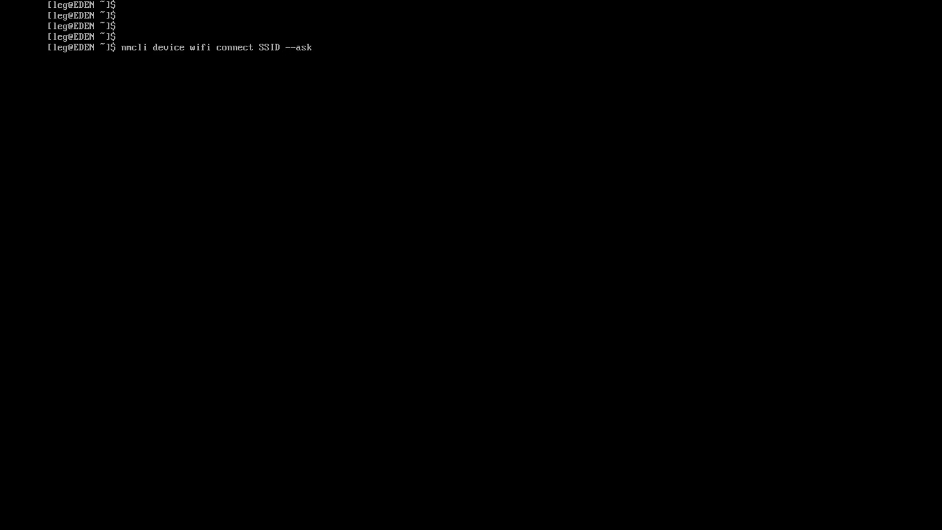
type("ping goog")
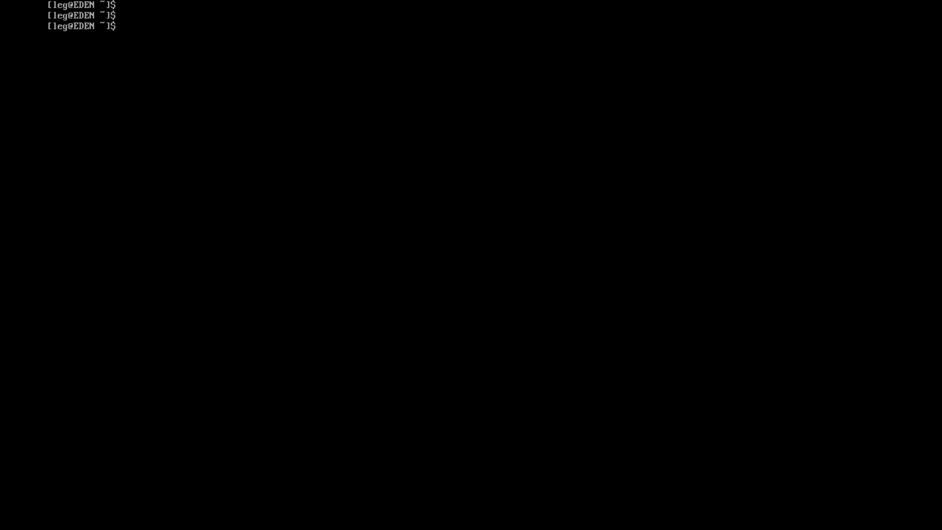
- Run pacman -Syu, rerun it with sudo !!, and complete the full system upgrade
type("pacman -Syu")
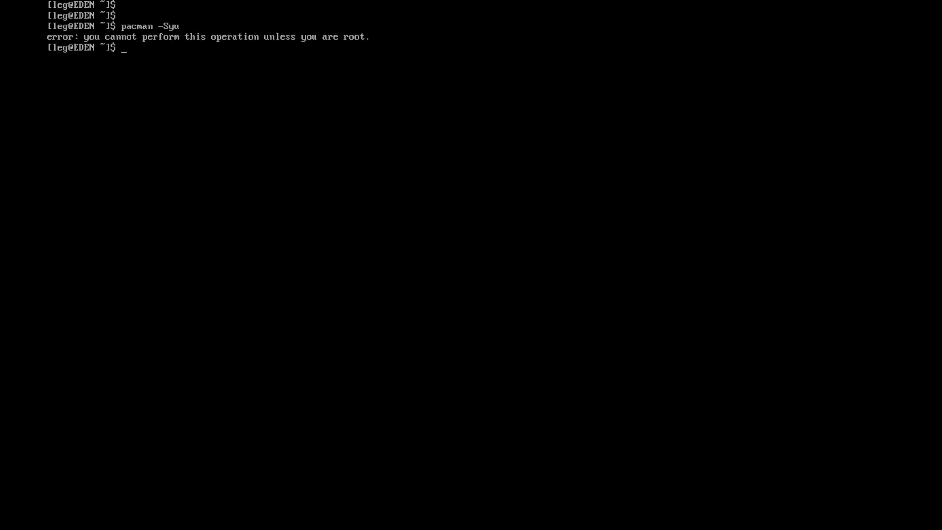
type("sudo !!")
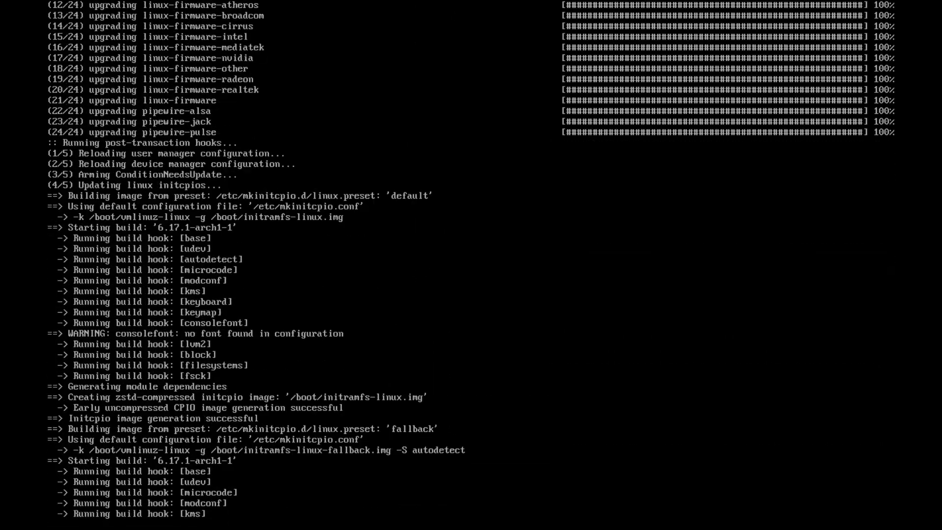
scroll("down", 3)
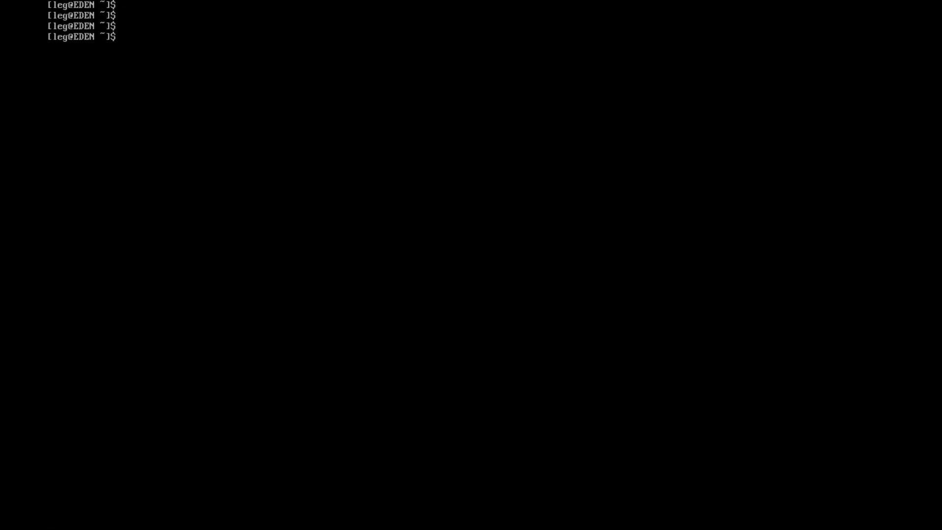
type("git cl")
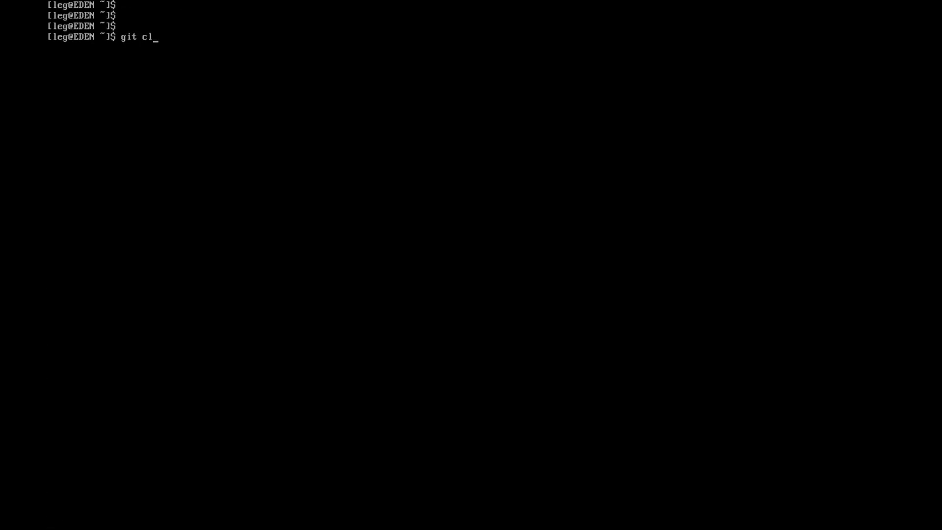
type("one")
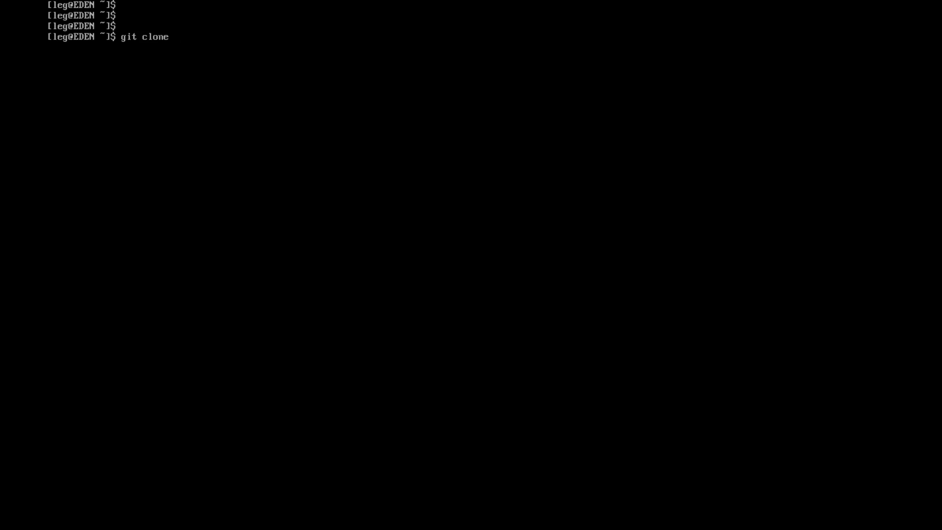
type("--depth 1")
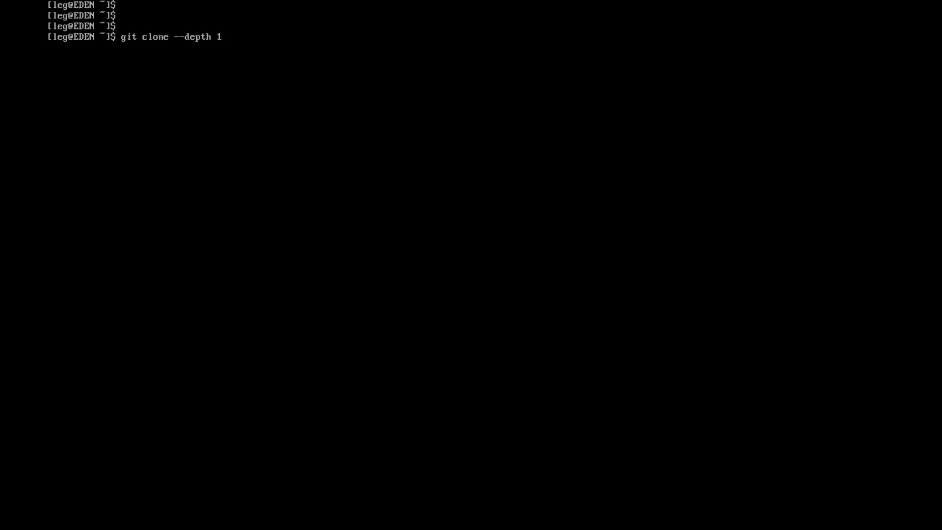
type("https")
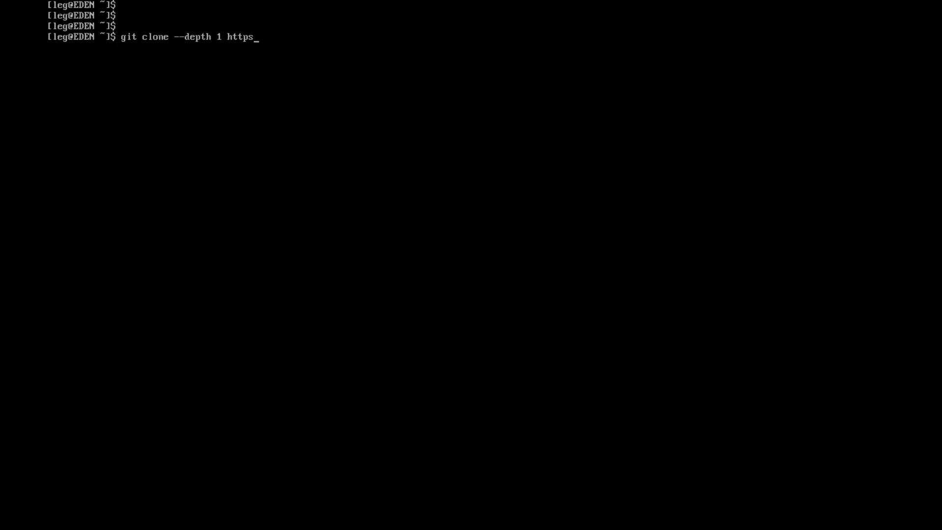
type("://gi")
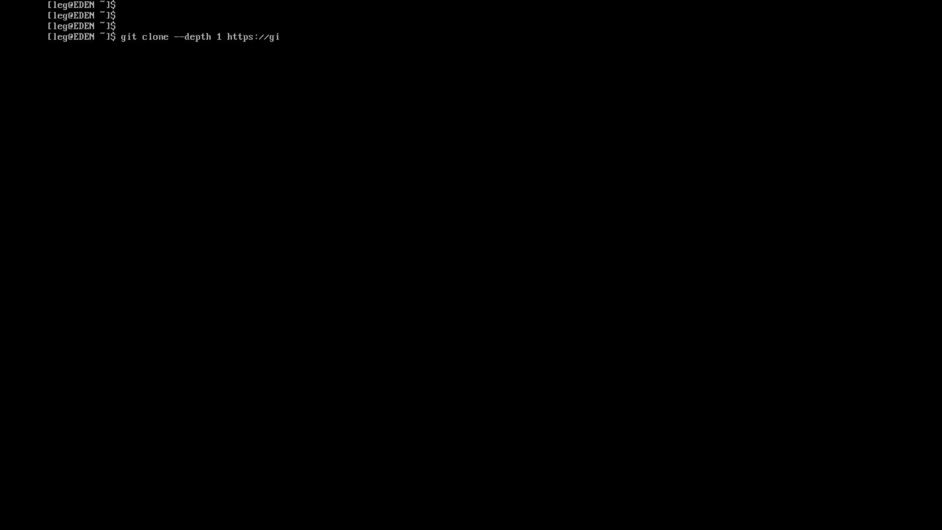
type("thub.co")
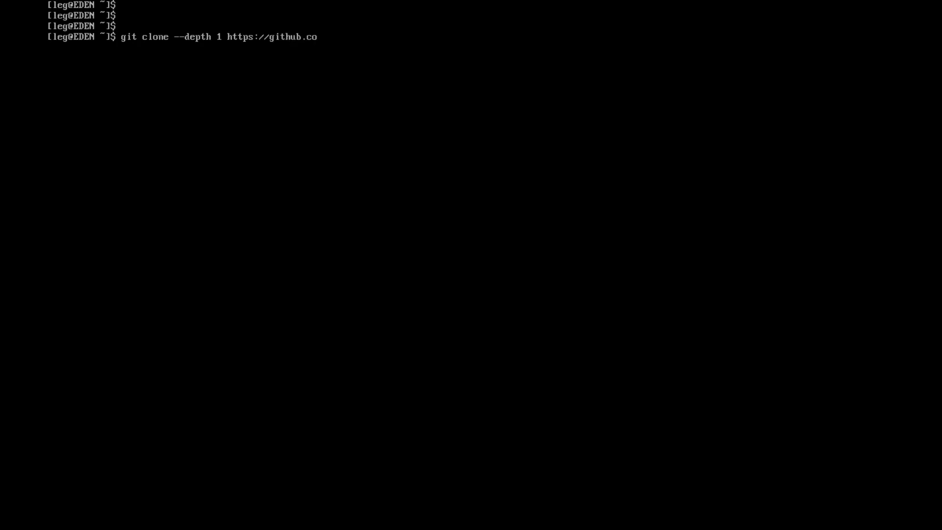
type("m/Hy")
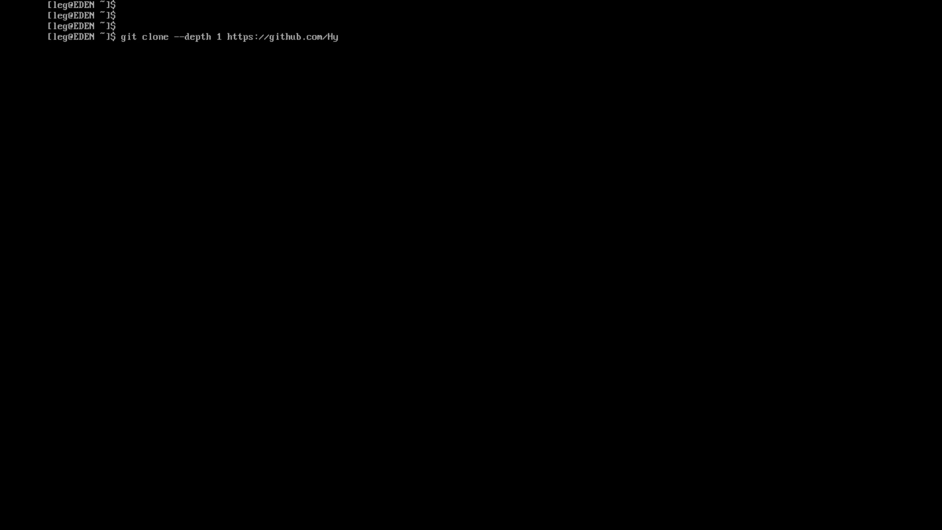
type("DE-Pro")
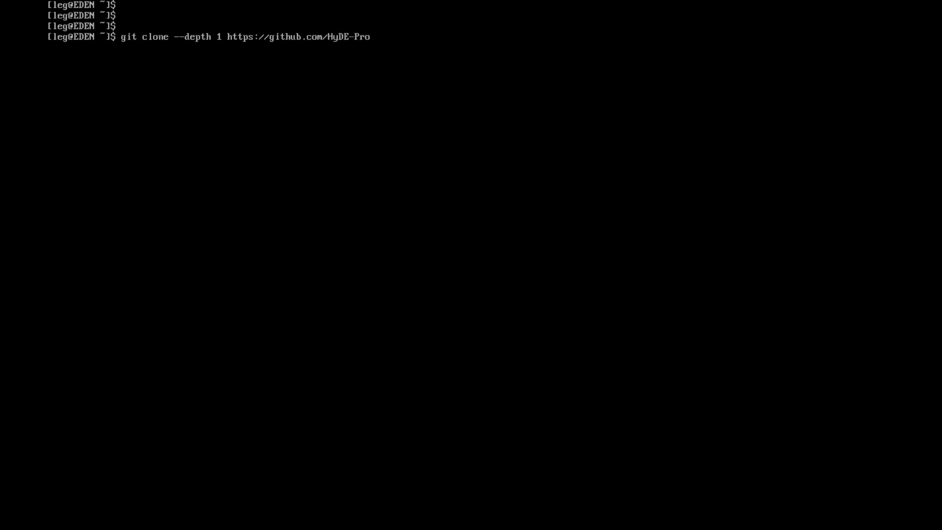
type("ject")
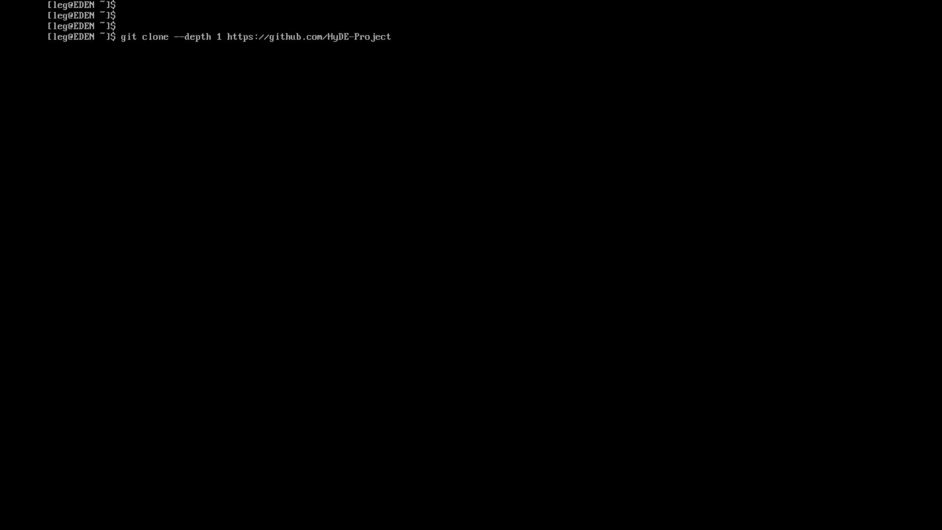
type("/Hyde")
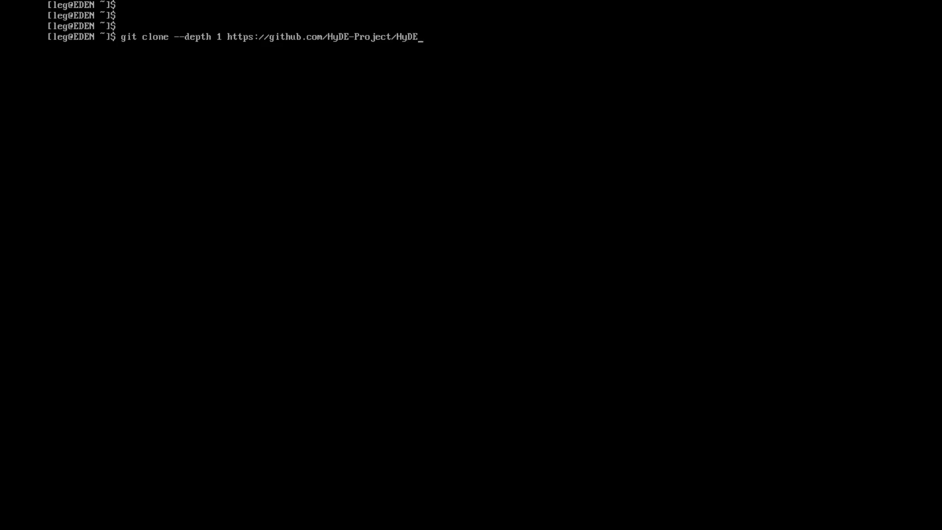
type("~/")
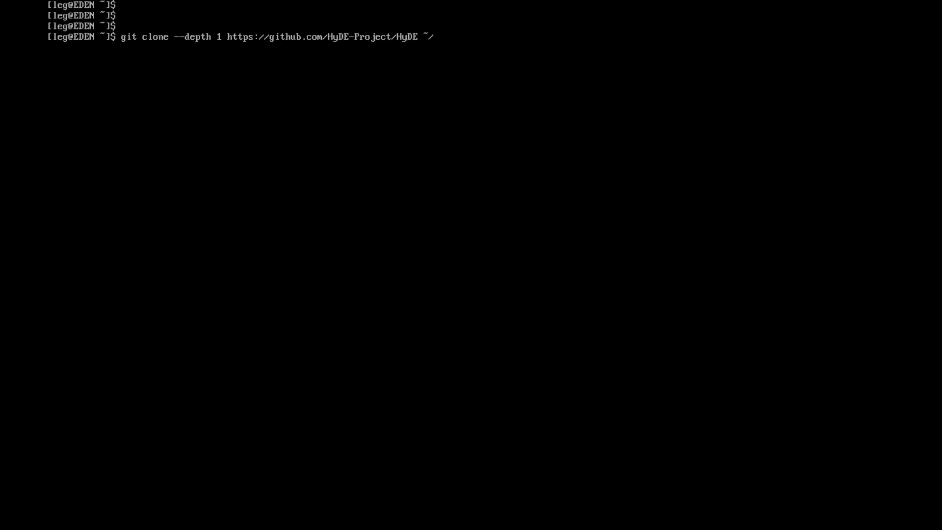
type("HyDE")
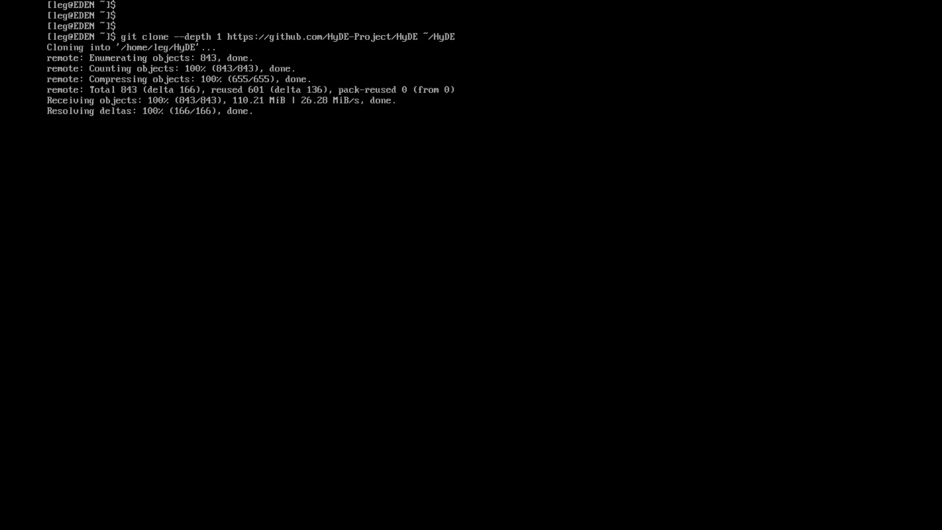
- Change into ~/HyDE/Scripts and list its installer scripts
type("ls")
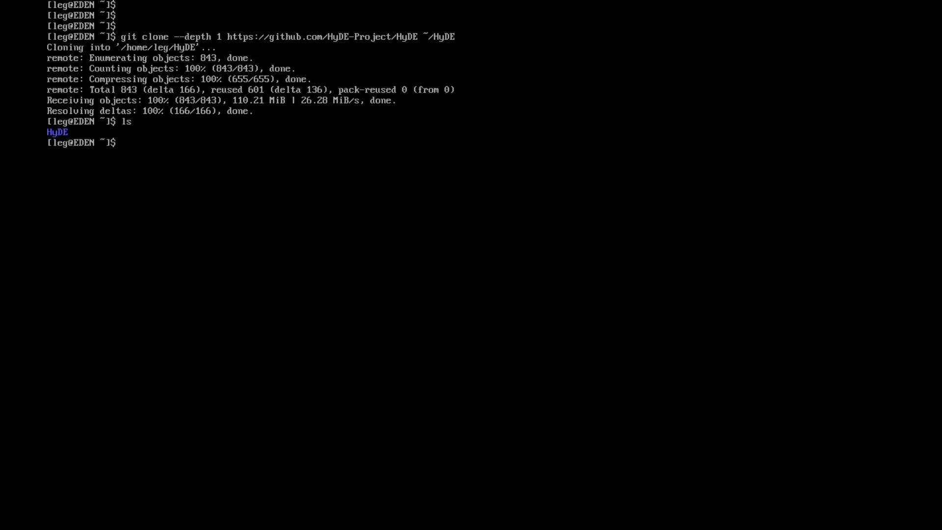
type("cd HyDE/")
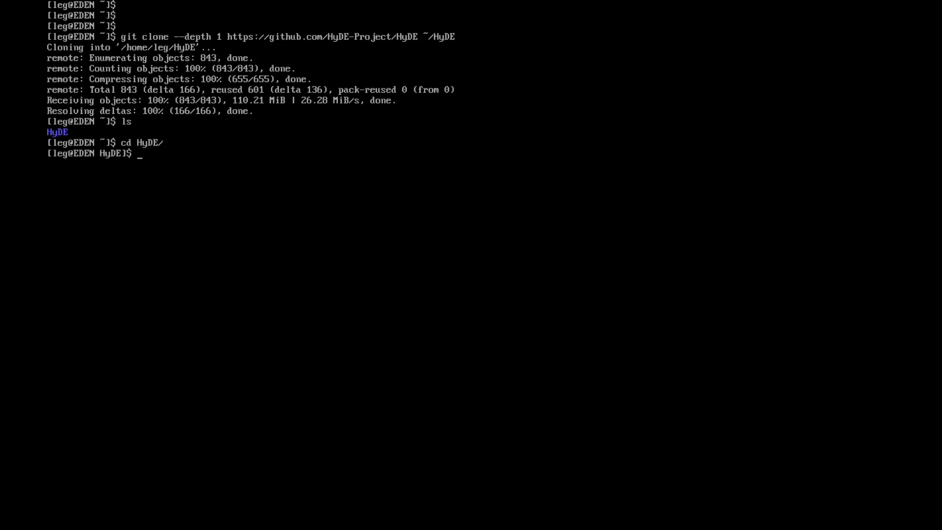
type("cd Scripts/")
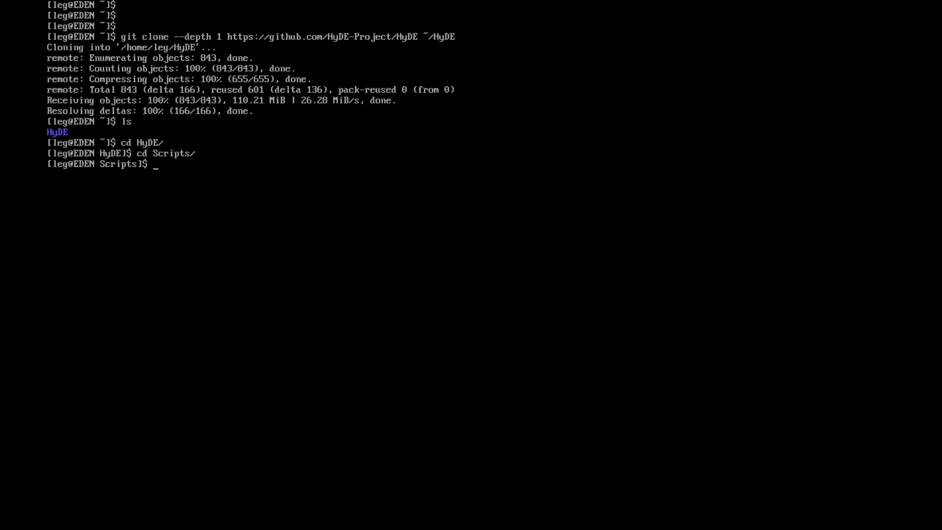
type("ls")
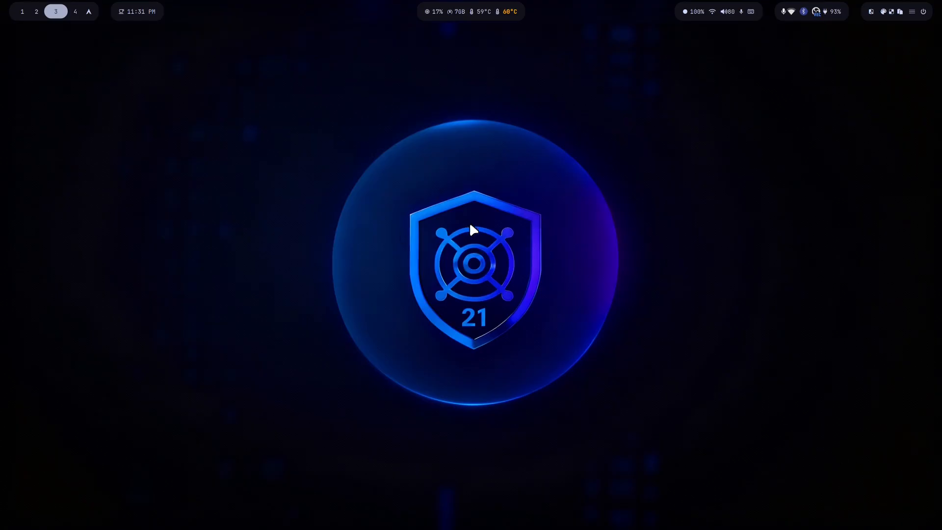
mouse_move(539, 245)
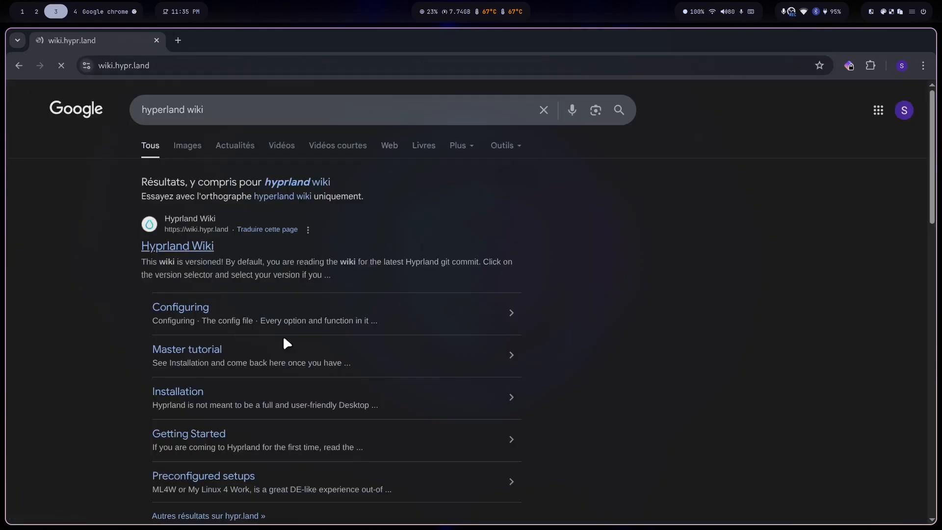
- Browse the wiki's Preconfigured setups page down to the HyDE entry and on to the Installation build sections
left_click(203, 474)
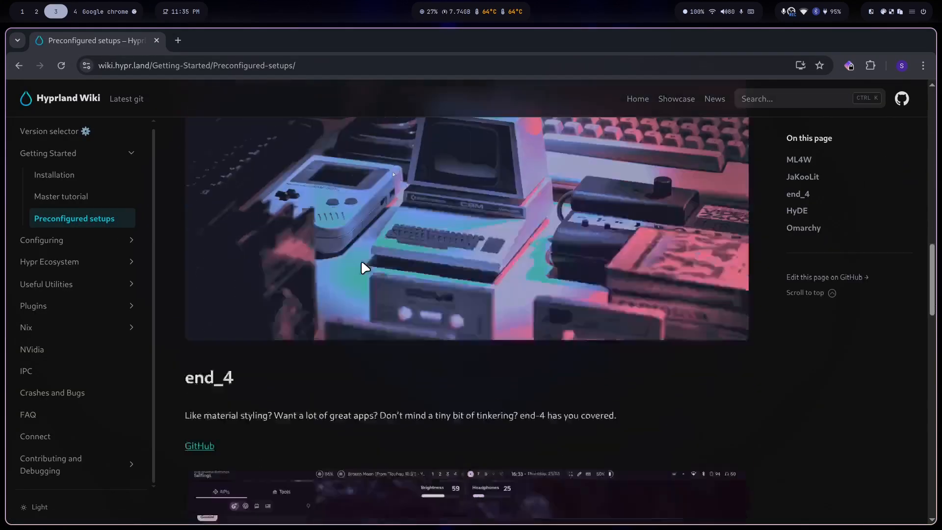
scroll("down", 3)
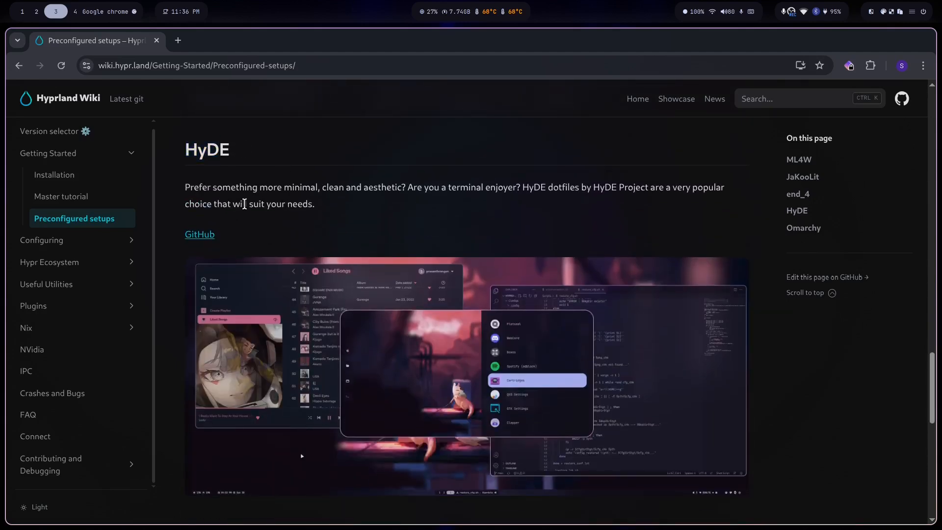
mouse_move(49, 261)
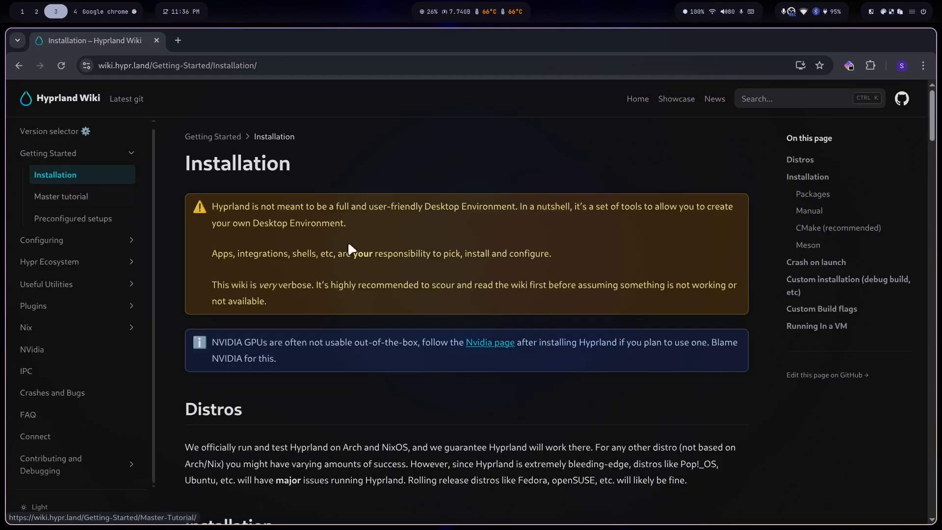
scroll("down", 3)
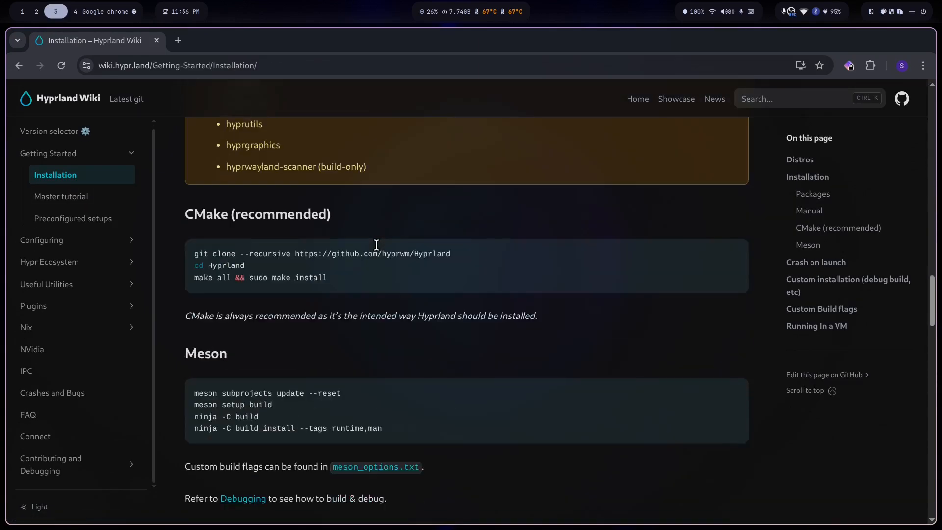
scroll("down", 3)
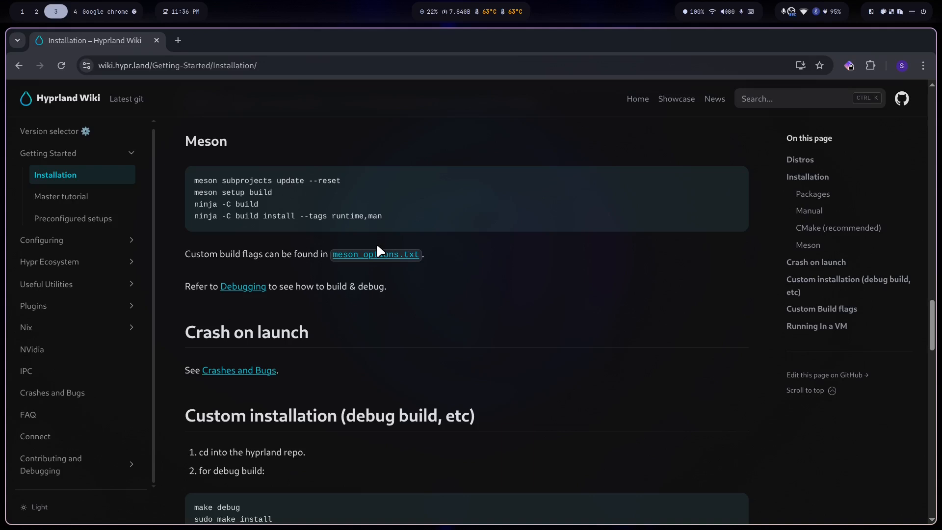
mouse_move(395, 247)
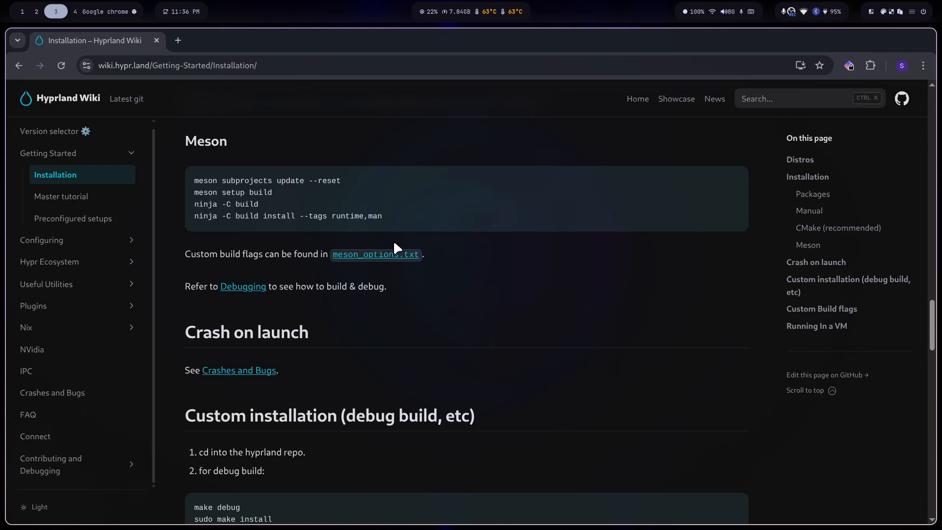